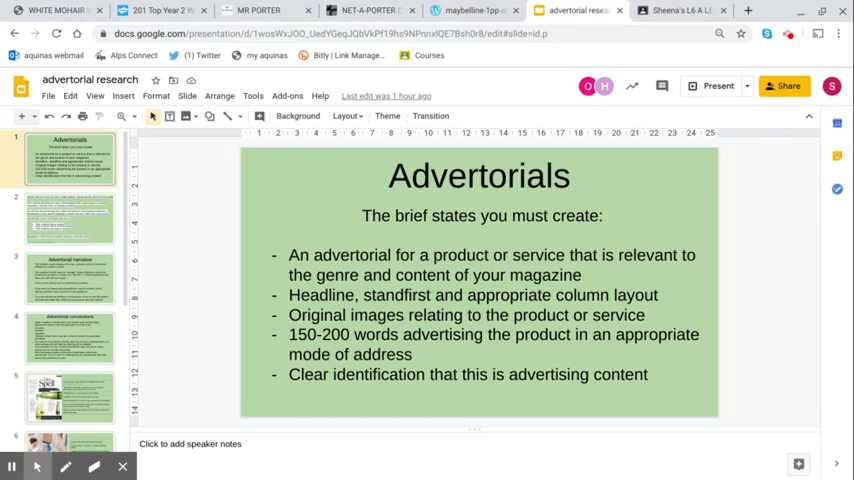
- Show the Advertorial narrative slide with its headline, standfirst and narrative guidance
{"action": "left_click", "coordinate": [70, 218]}
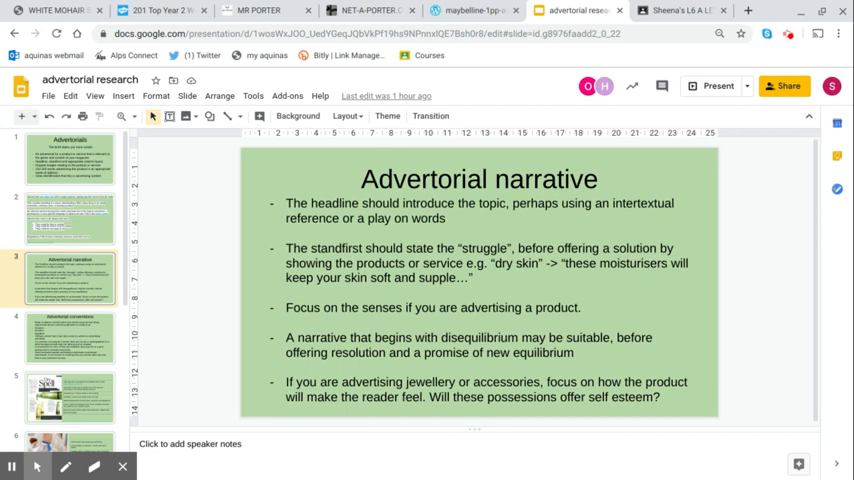
{"action": "left_click", "coordinate": [68, 338]}
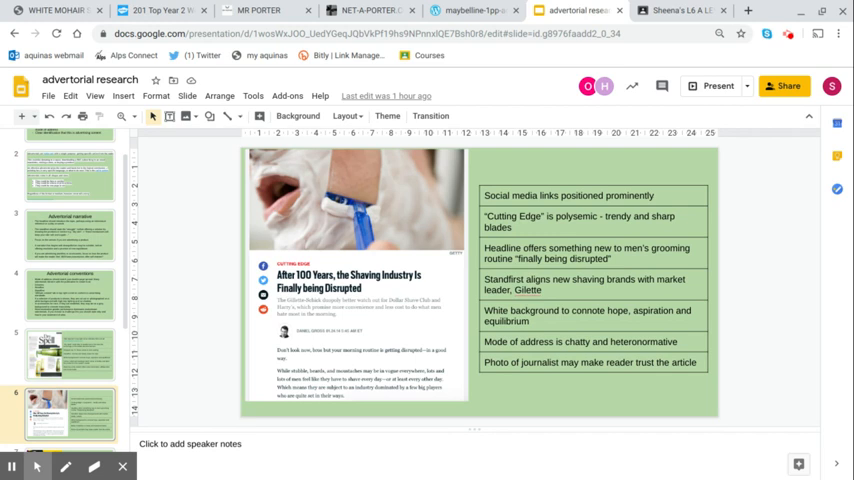
- Show the 'Introducing Dries Van Noten' MR PORTER magazine spread slide
{"action": "left_click", "coordinate": [70, 410]}
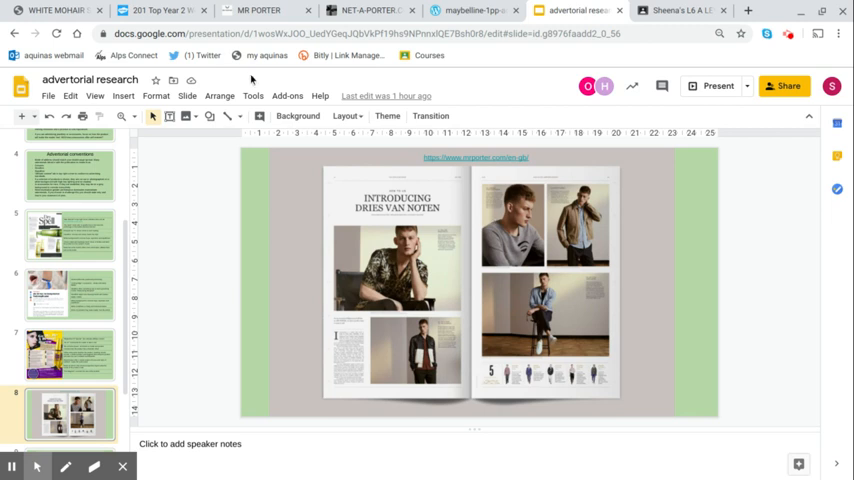
- Visit mrporter.com from the slide link and browse the homepage's sale banner and Journal stories
{"action": "left_click", "coordinate": [264, 10]}
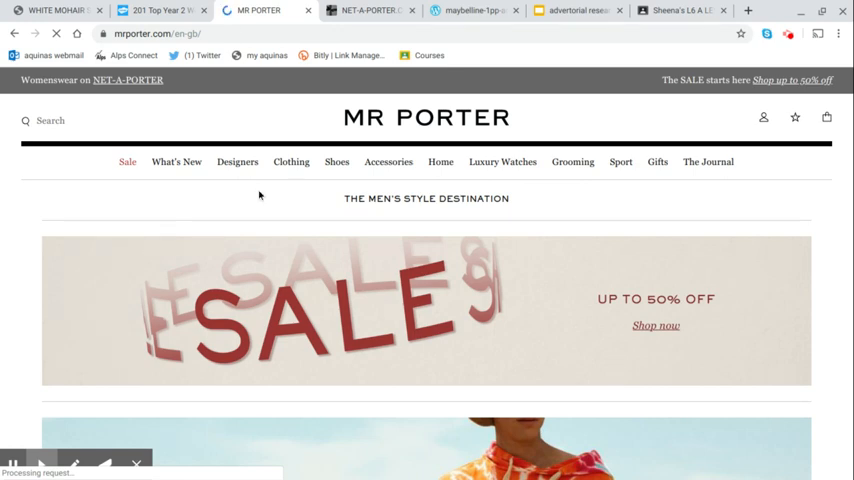
{"action": "scroll", "scroll_direction": "down", "scroll_amount": 3}
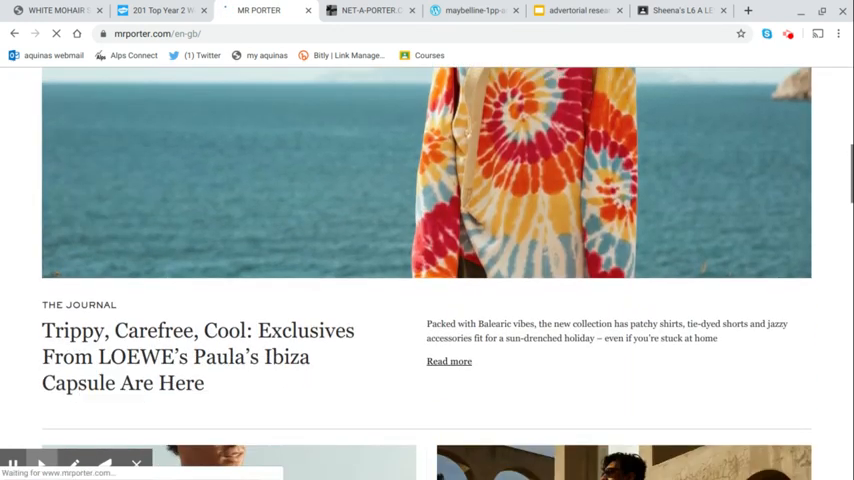
{"action": "scroll", "scroll_direction": "down", "scroll_amount": 3}
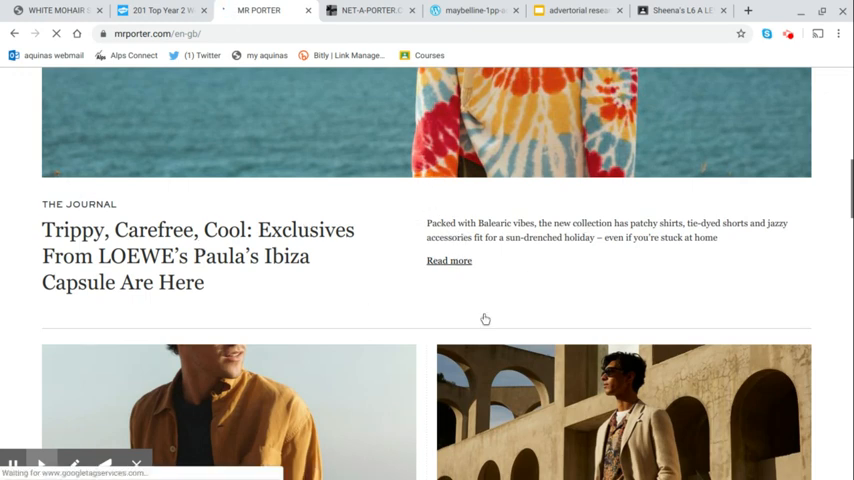
{"action": "scroll", "scroll_direction": "down", "scroll_amount": 3}
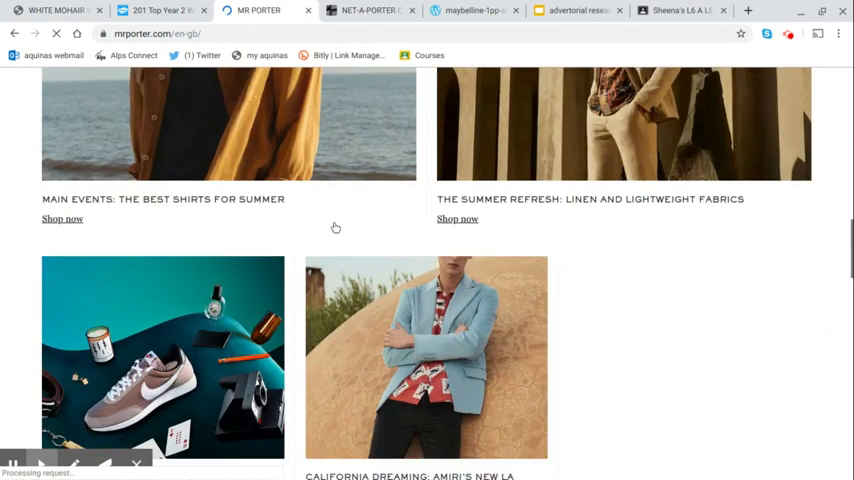
{"action": "scroll", "scroll_direction": "down", "scroll_amount": 3}
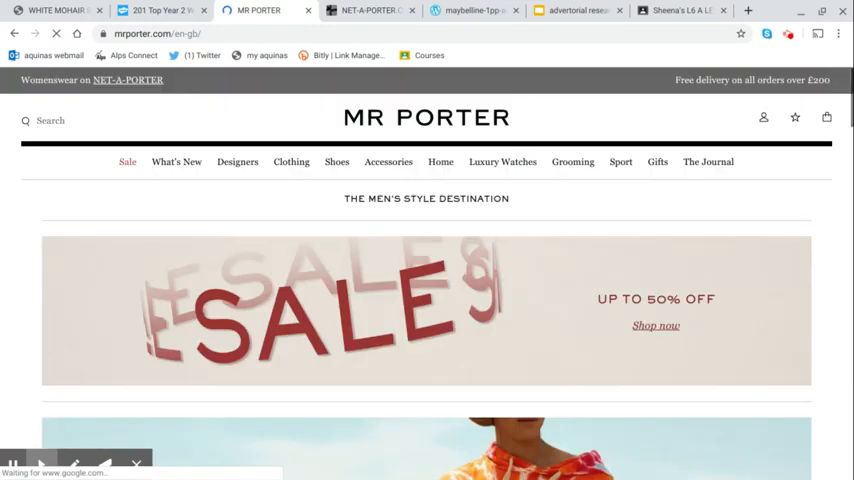
- Go to The Journal section and look over its highlighted stories
{"action": "left_click", "coordinate": [708, 160]}
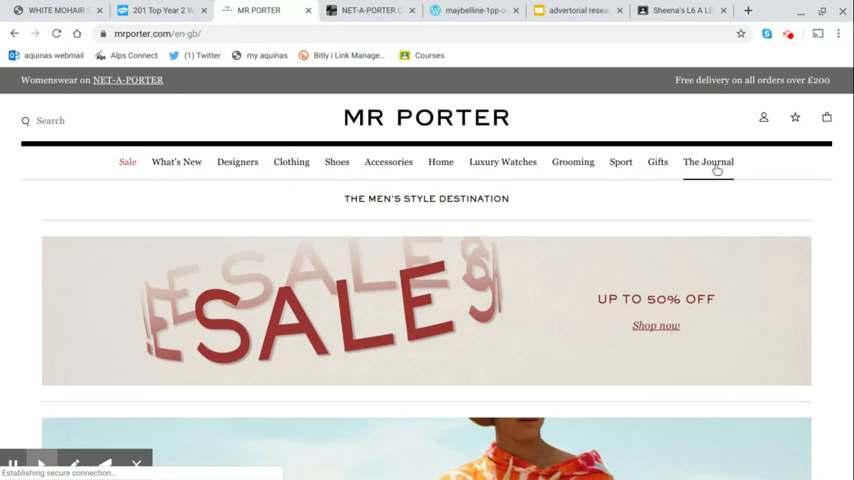
{"action": "left_click", "coordinate": [708, 160]}
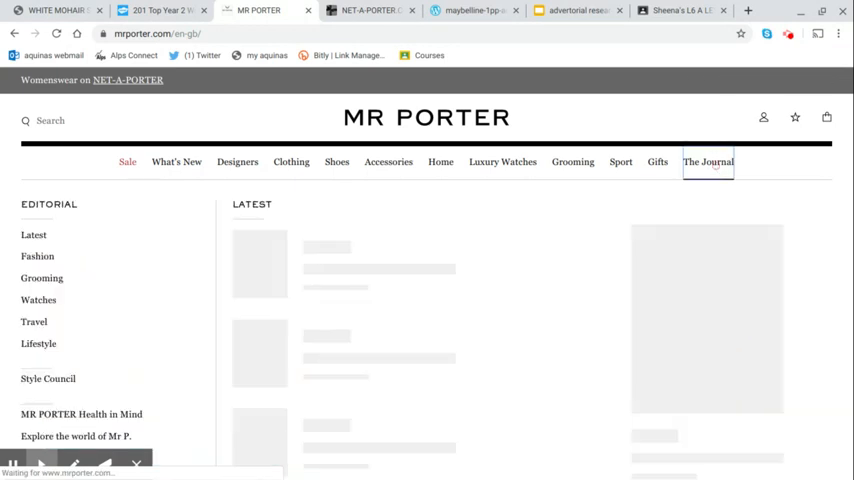
{"action": "left_click", "coordinate": [708, 160]}
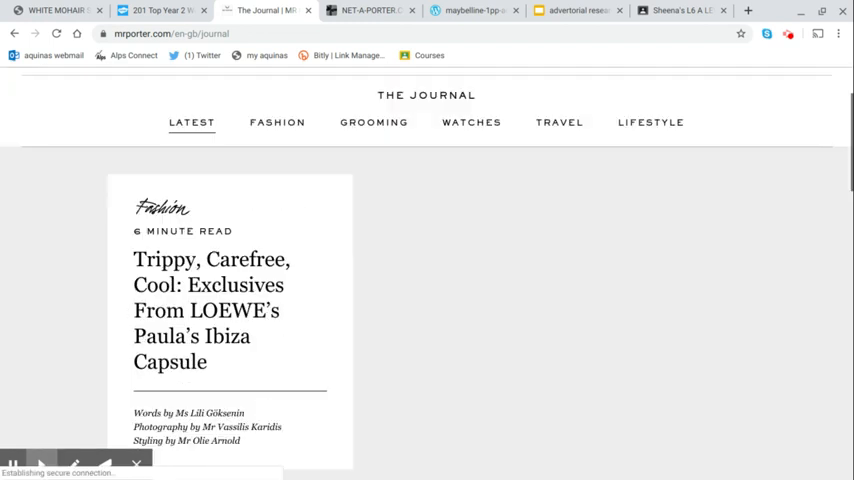
{"action": "scroll", "scroll_direction": "down", "scroll_amount": 3}
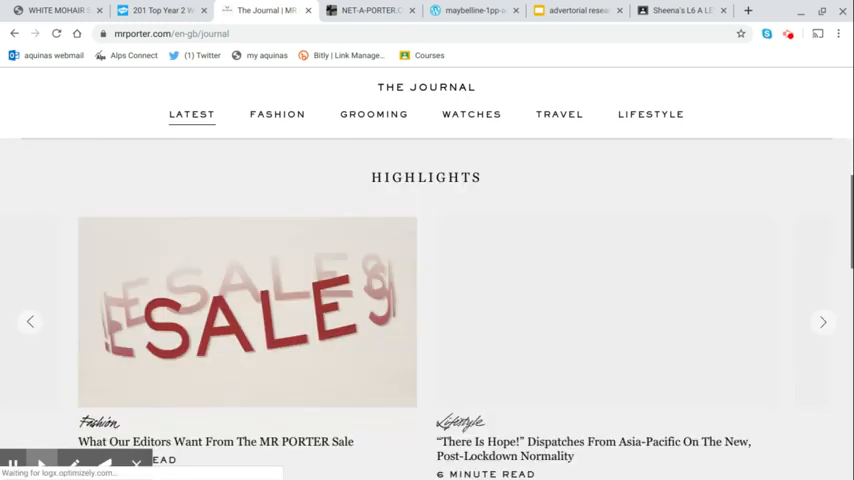
{"action": "scroll", "scroll_direction": "down", "scroll_amount": 3}
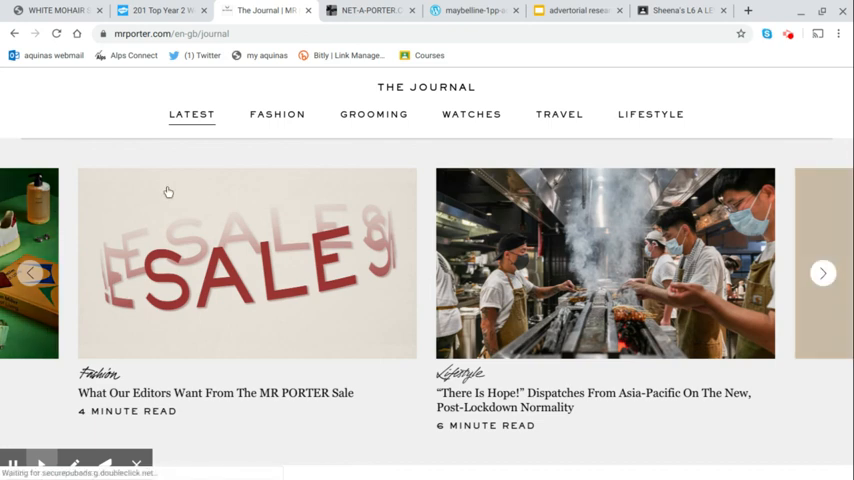
- Advance the Highlights carousel three times and browse the Latest articles grid
{"action": "left_click", "coordinate": [824, 272]}
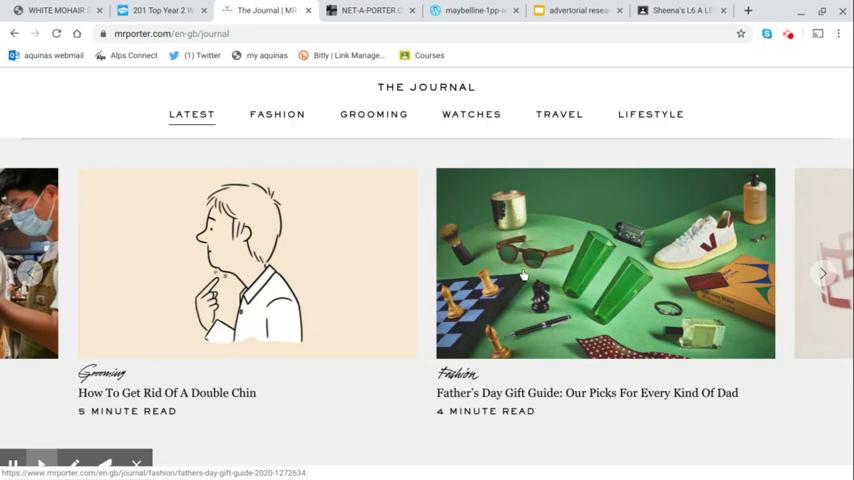
{"action": "left_click", "coordinate": [824, 272]}
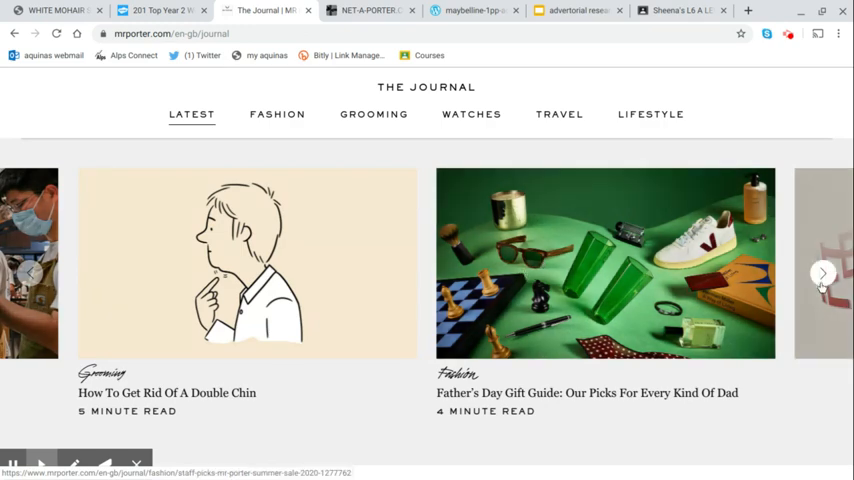
{"action": "left_click", "coordinate": [824, 272]}
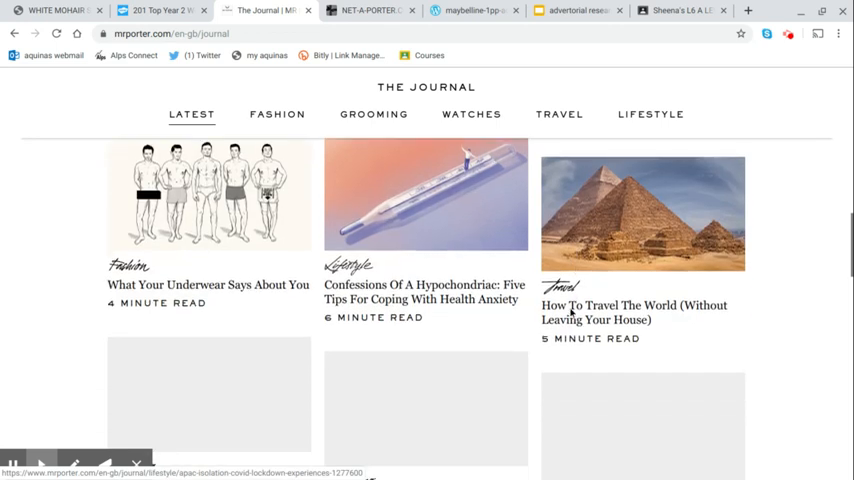
{"action": "scroll", "scroll_direction": "down", "scroll_amount": 3}
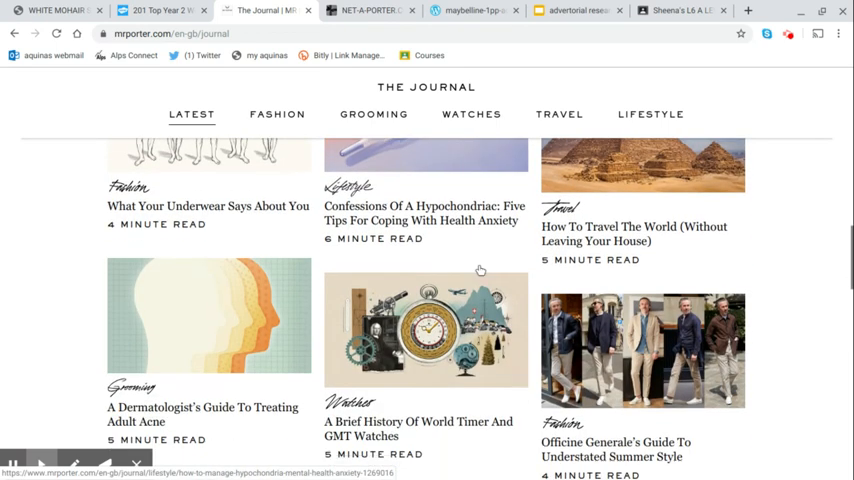
{"action": "scroll", "scroll_direction": "down", "scroll_amount": 3}
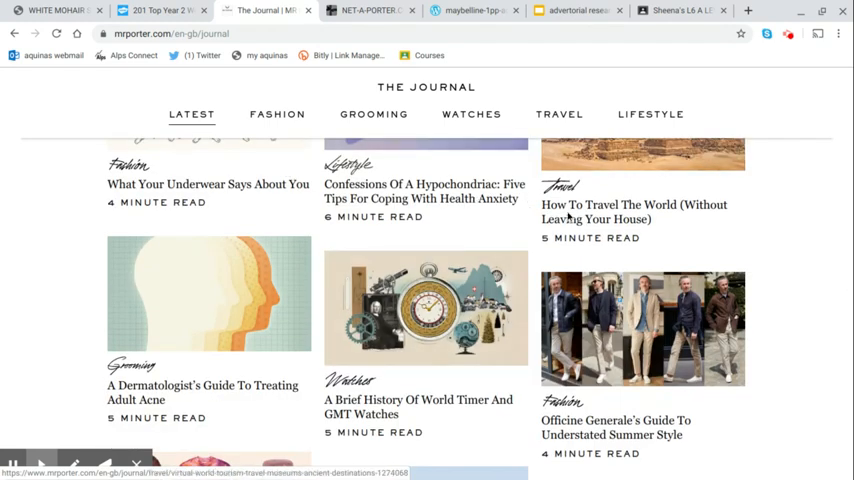
- Scroll The Journal listing to reach the Officine Générale summer style article card
{"action": "scroll", "scroll_direction": "down", "scroll_amount": 3}
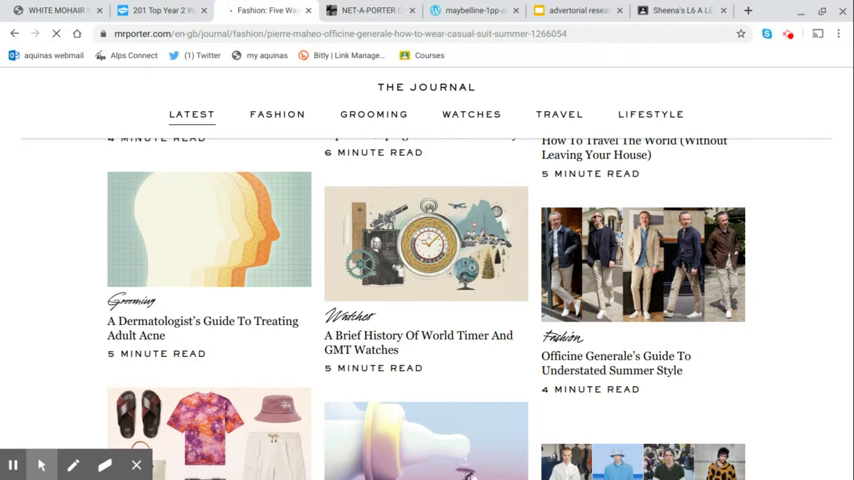
- Read through the Officine Générale summer style article's outfit photos and chore jacket tip, ending near the header
{"action": "left_click", "coordinate": [614, 364]}
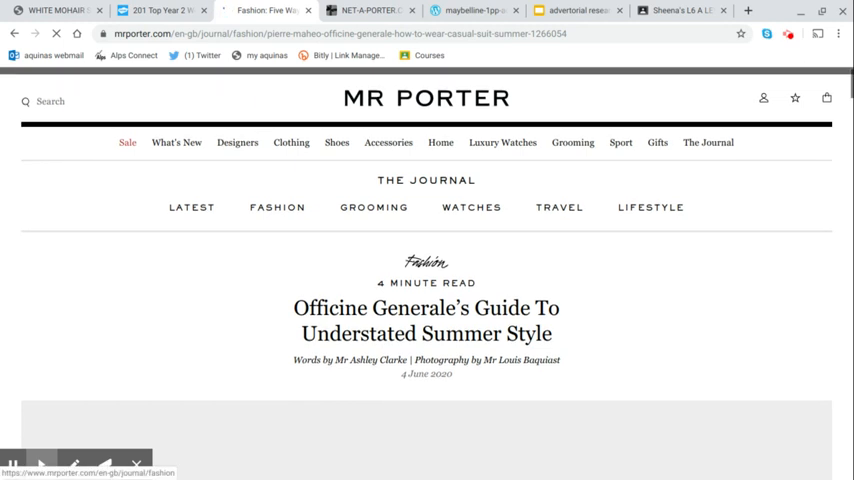
{"action": "scroll", "scroll_direction": "down", "scroll_amount": 3}
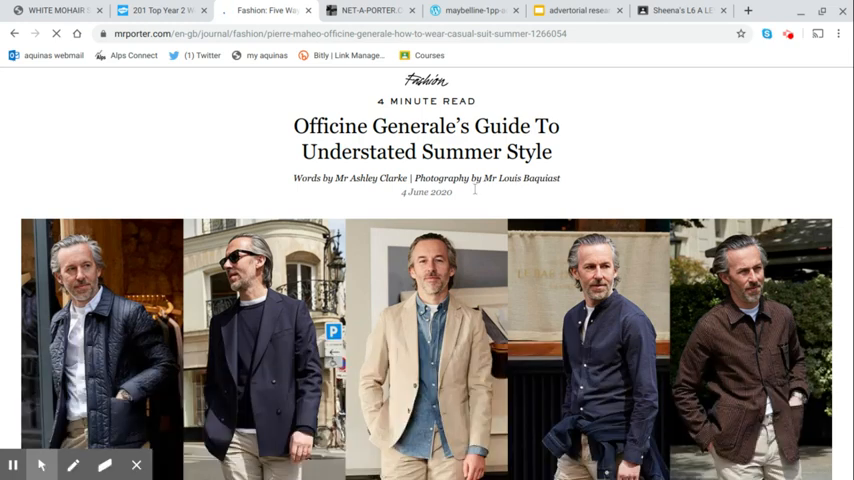
{"action": "scroll", "scroll_direction": "down", "scroll_amount": 3}
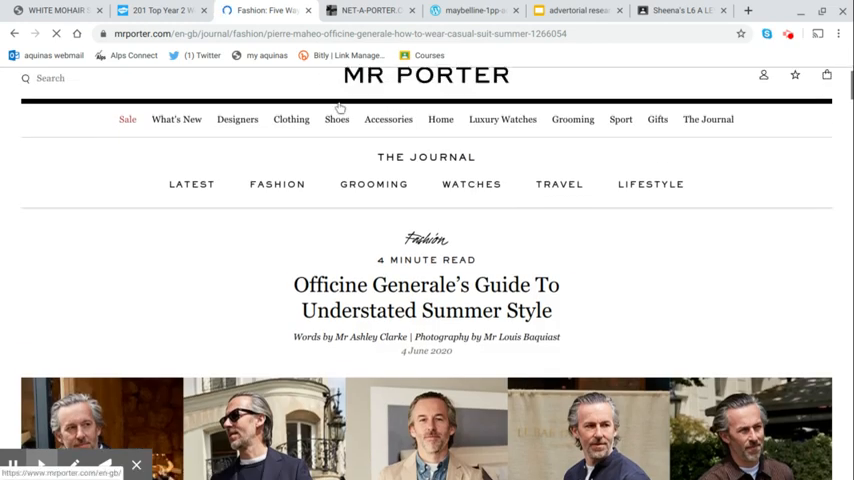
{"action": "scroll", "scroll_direction": "down", "scroll_amount": 3}
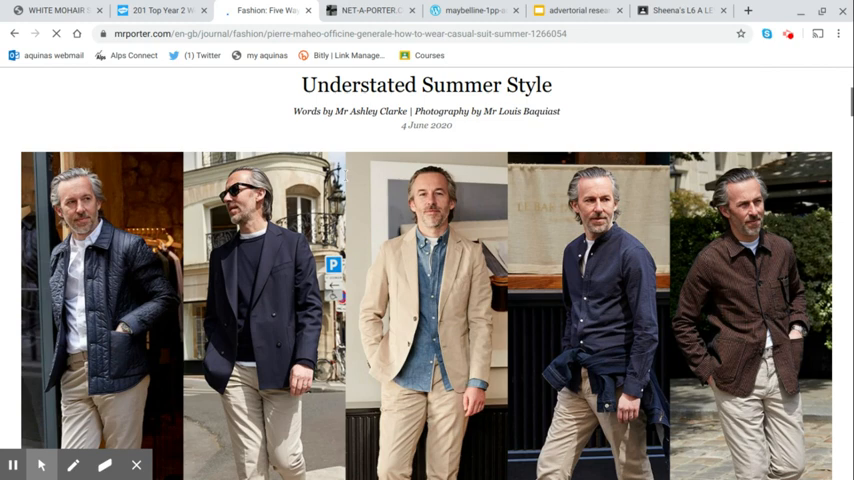
{"action": "scroll", "scroll_direction": "down", "scroll_amount": 3}
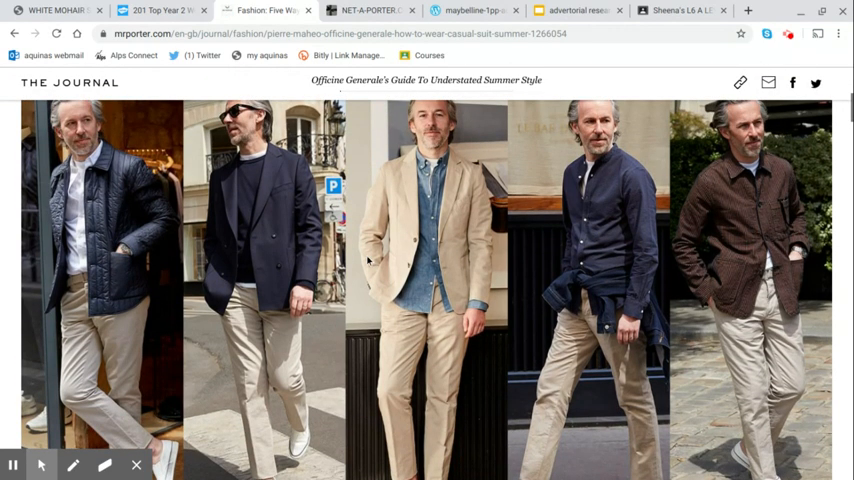
{"action": "scroll", "scroll_direction": "down", "scroll_amount": 3}
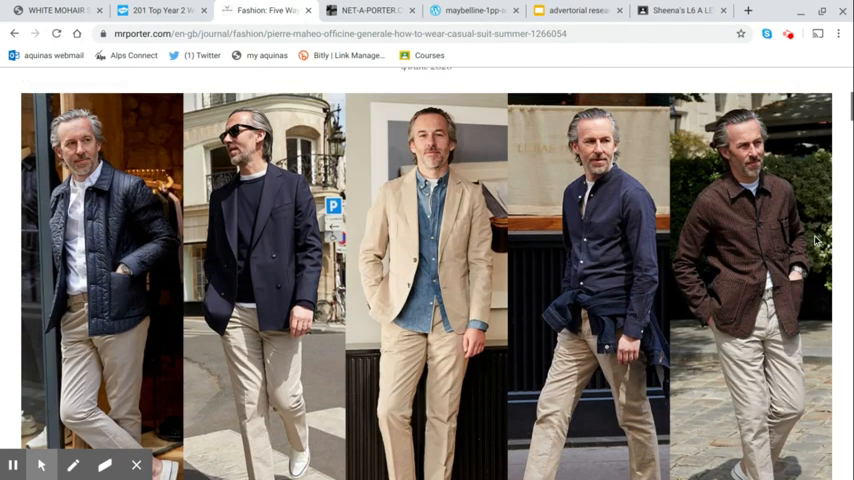
{"action": "scroll", "scroll_direction": "down", "scroll_amount": 3}
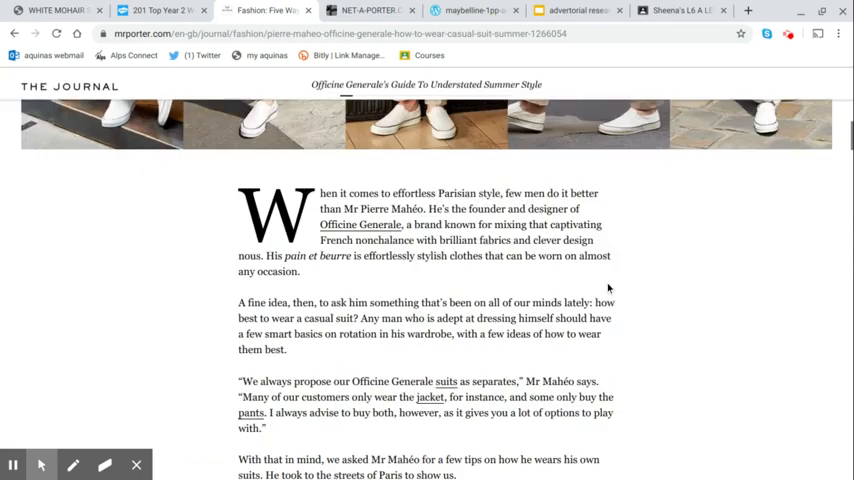
{"action": "scroll", "scroll_direction": "down", "scroll_amount": 3}
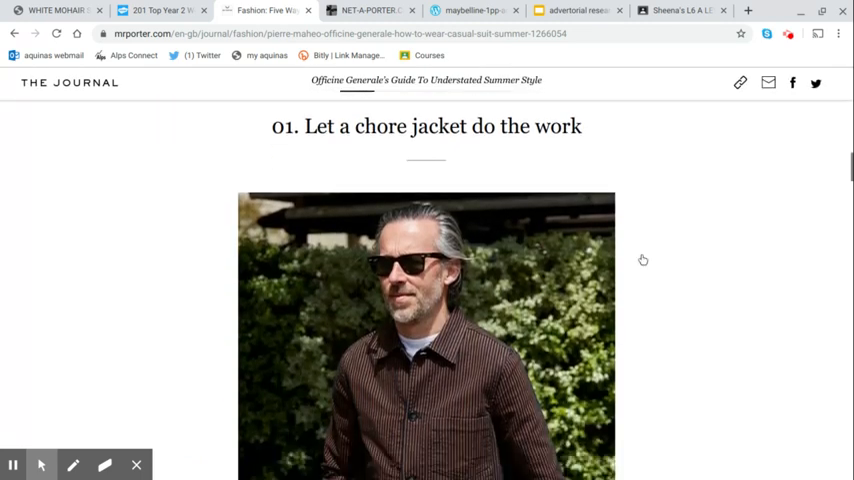
{"action": "scroll", "scroll_direction": "down", "scroll_amount": 3}
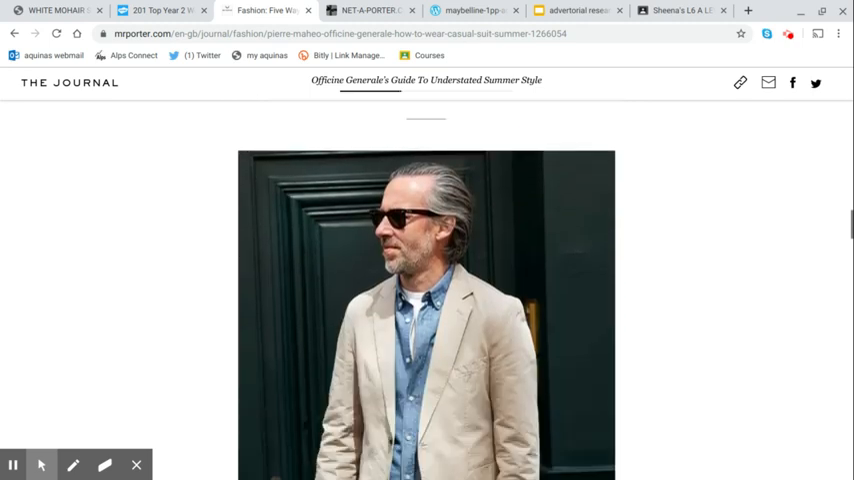
{"action": "scroll", "scroll_direction": "down", "scroll_amount": 3}
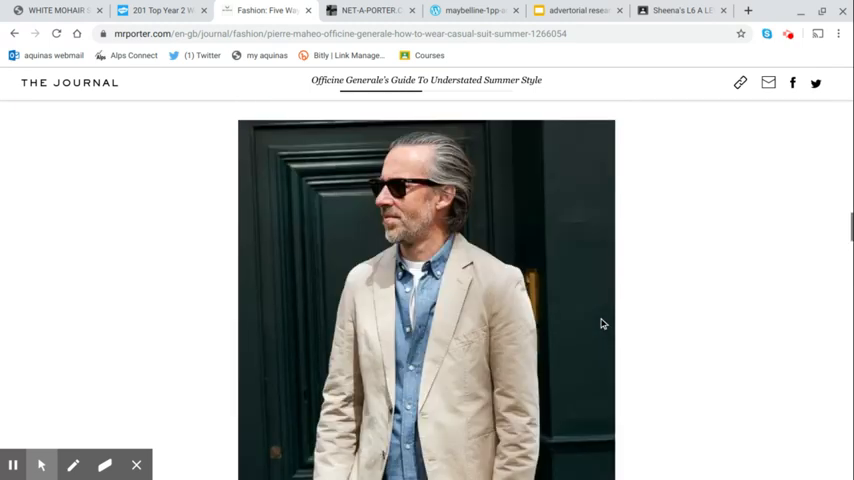
{"action": "scroll", "scroll_direction": "up", "scroll_amount": 3}
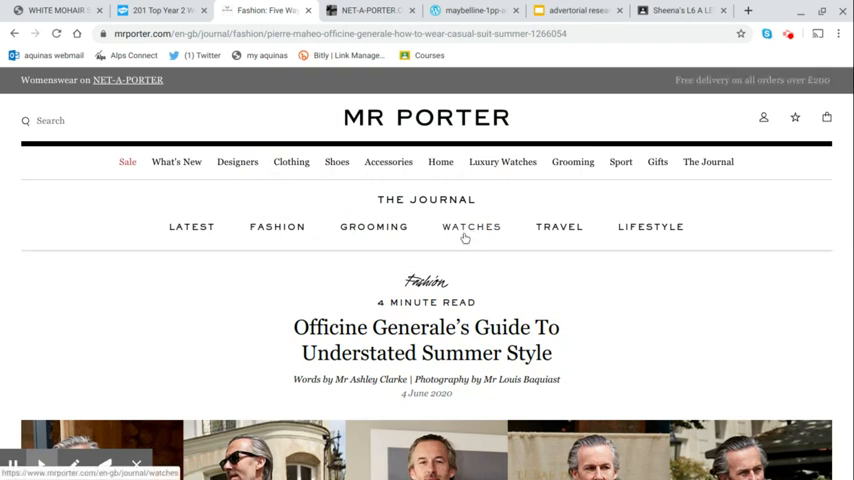
- Switch to the NET-A-PORTER homepage and browse its What to Buy Now editorial features
{"action": "left_click", "coordinate": [364, 10]}
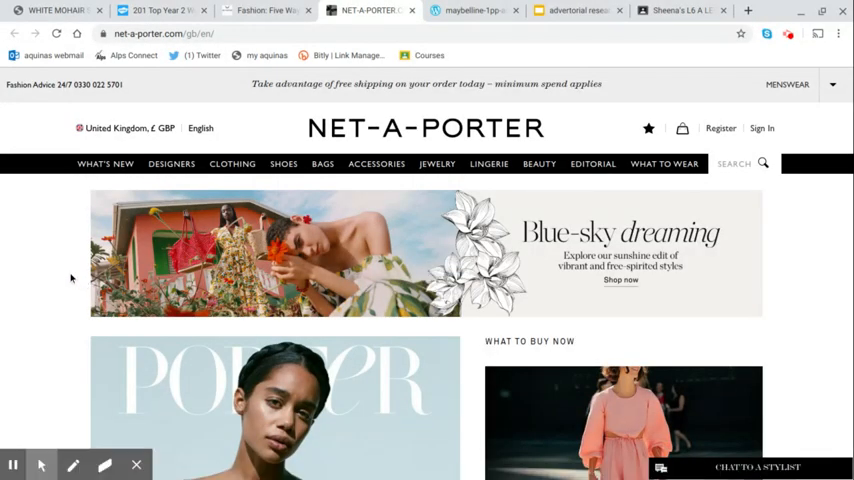
{"action": "scroll", "scroll_direction": "down", "scroll_amount": 3}
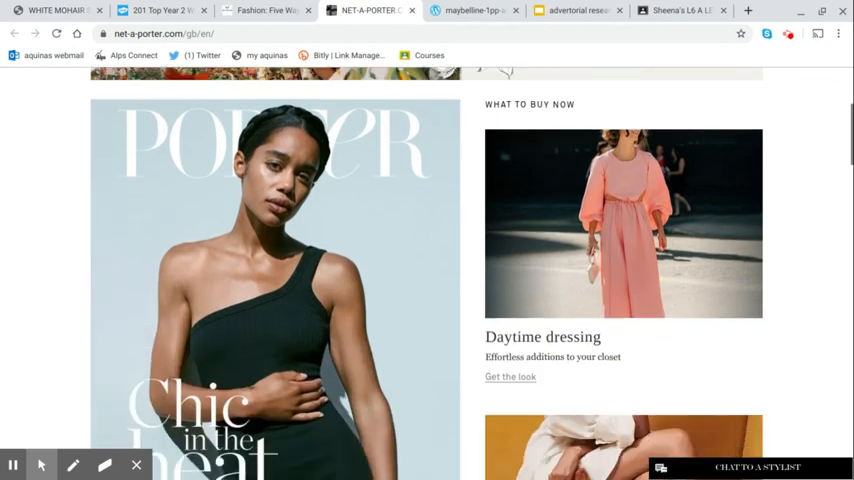
{"action": "scroll", "scroll_direction": "down", "scroll_amount": 3}
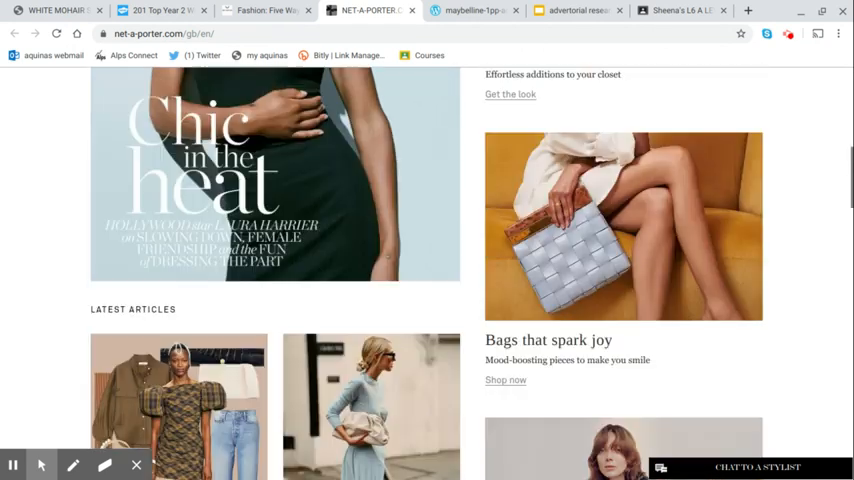
{"action": "scroll", "scroll_direction": "down", "scroll_amount": 3}
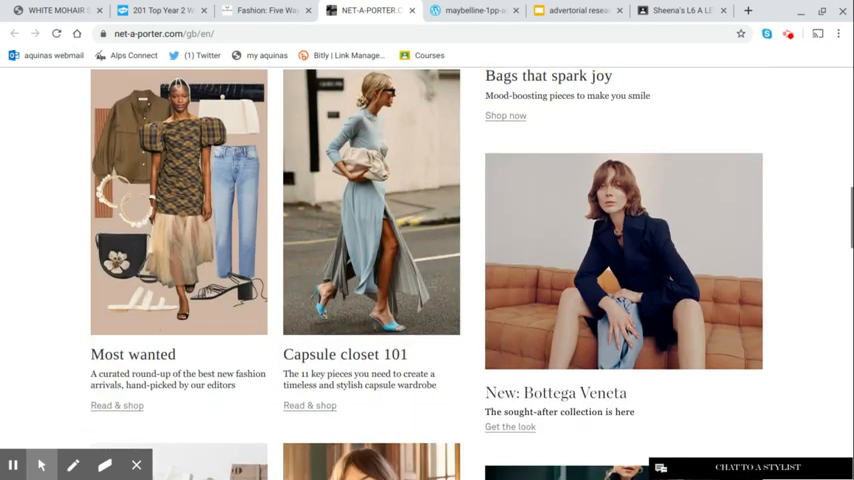
{"action": "scroll", "scroll_direction": "down", "scroll_amount": 3}
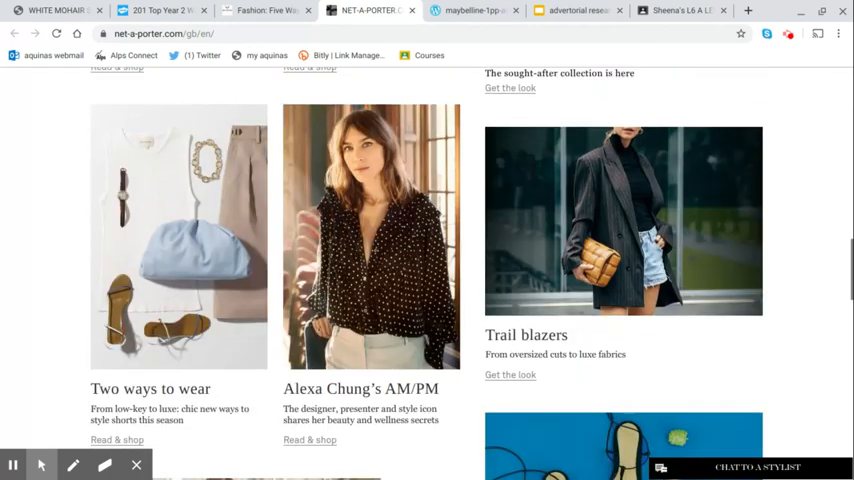
{"action": "scroll", "scroll_direction": "down", "scroll_amount": 3}
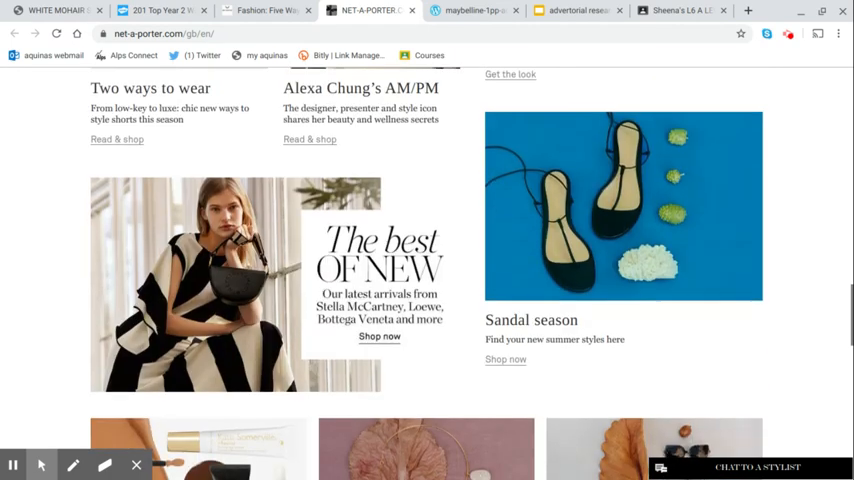
{"action": "scroll", "scroll_direction": "down", "scroll_amount": 3}
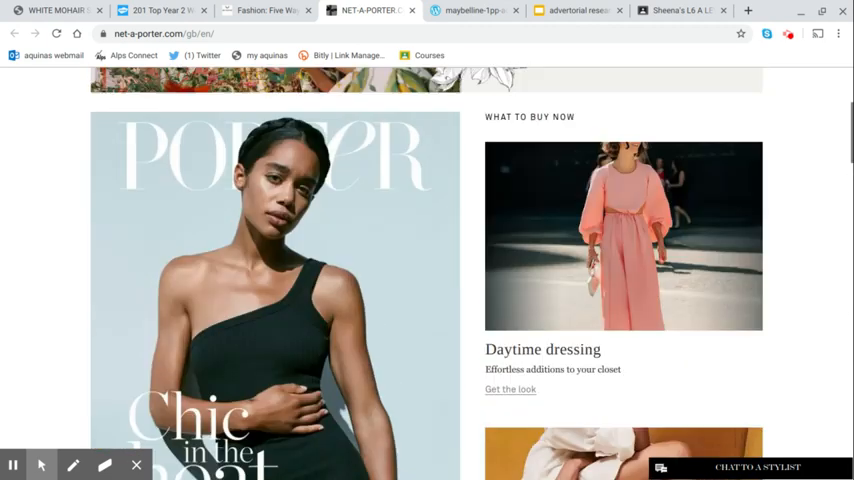
{"action": "scroll", "scroll_direction": "down", "scroll_amount": 3}
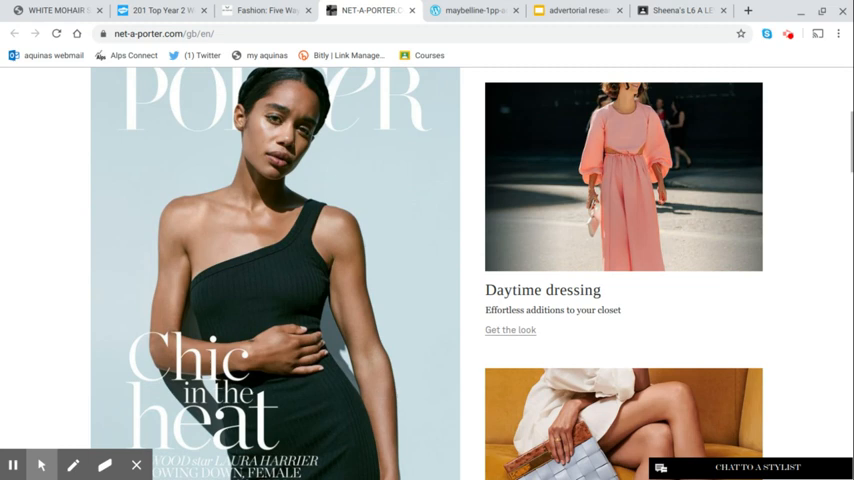
{"action": "scroll", "scroll_direction": "down", "scroll_amount": 3}
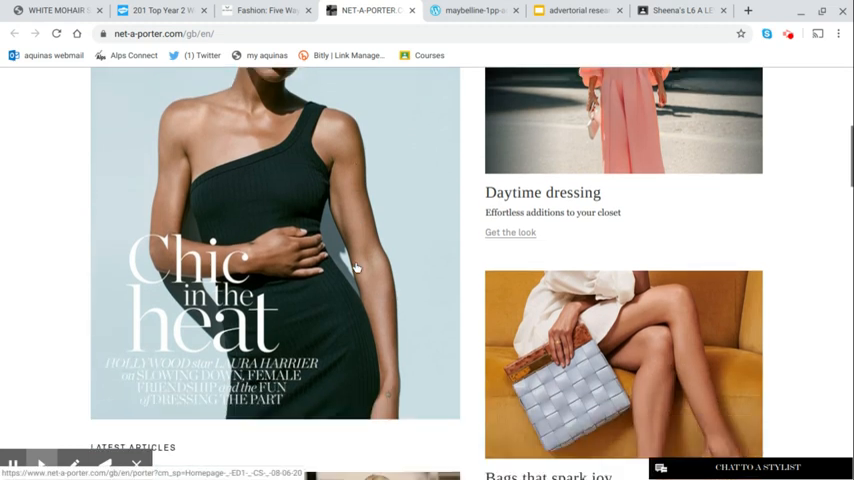
{"action": "scroll", "scroll_direction": "up", "scroll_amount": 3}
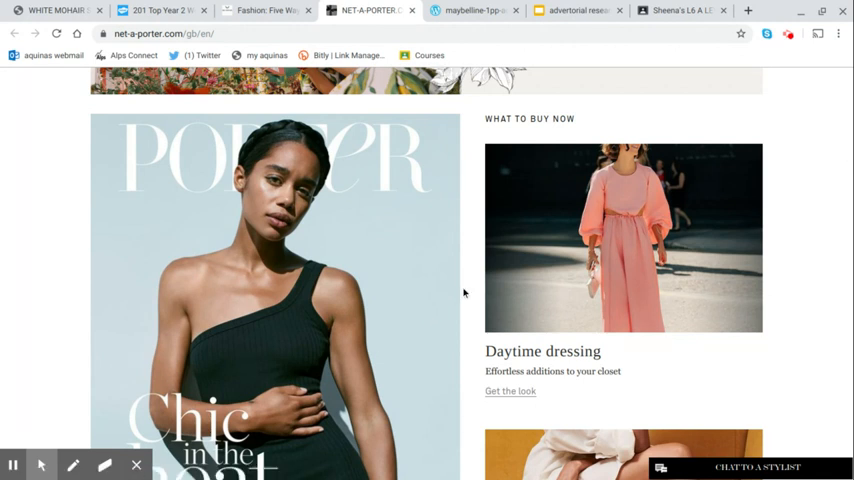
- Continue through the Latest Articles and return to the top of the homepage
{"action": "scroll", "scroll_direction": "down", "scroll_amount": 3}
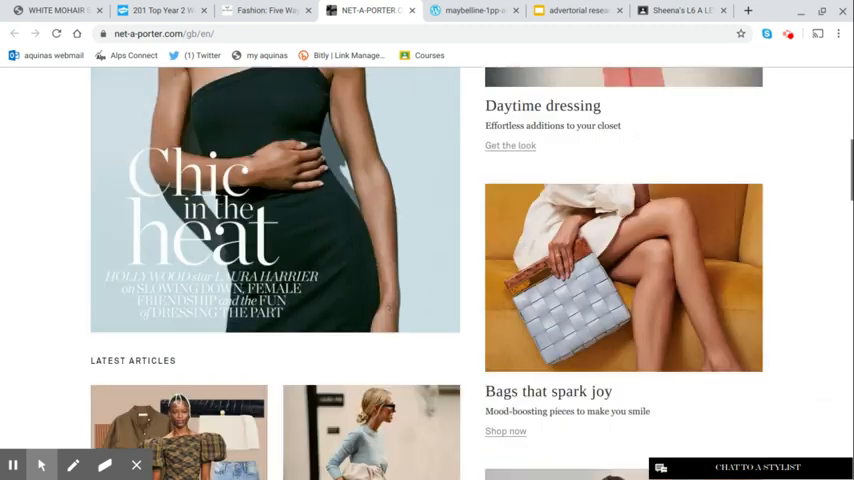
{"action": "scroll", "scroll_direction": "down", "scroll_amount": 3}
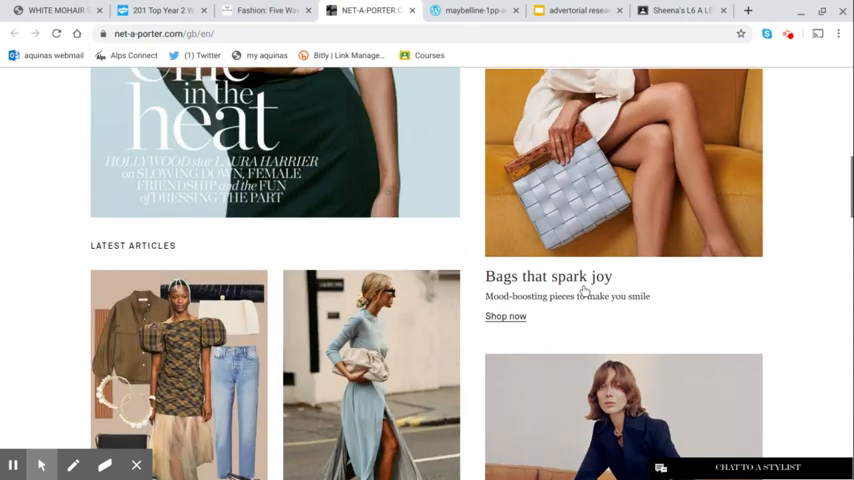
{"action": "scroll", "scroll_direction": "down", "scroll_amount": 3}
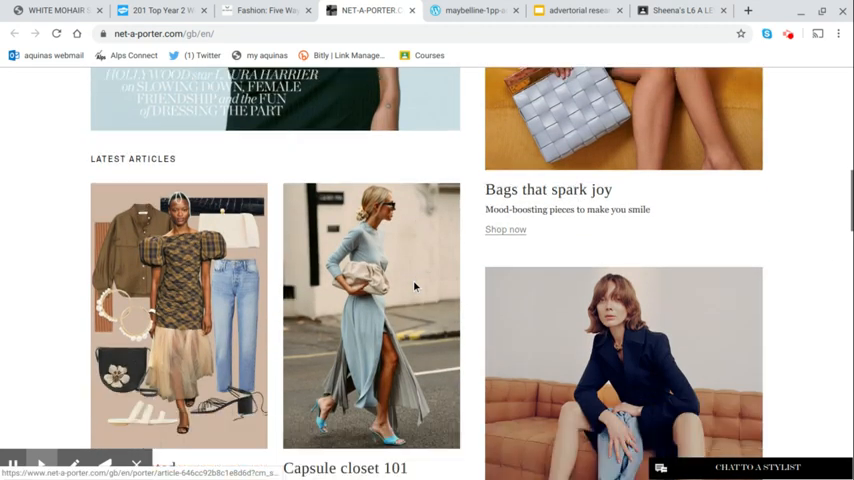
{"action": "scroll", "scroll_direction": "down", "scroll_amount": 3}
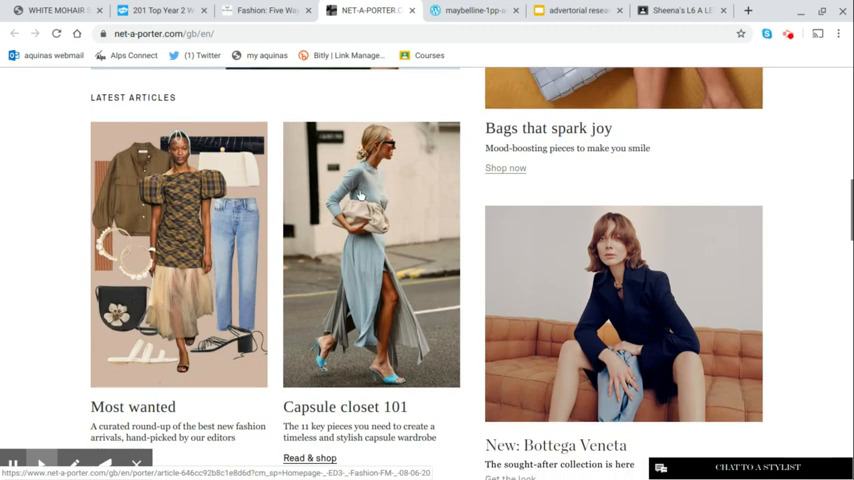
{"action": "mouse_move", "coordinate": [414, 308]}
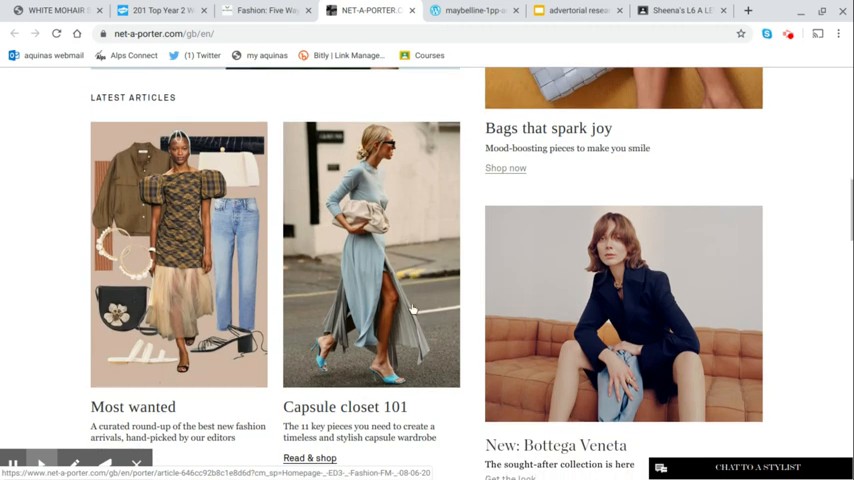
{"action": "scroll", "scroll_direction": "down", "scroll_amount": 3}
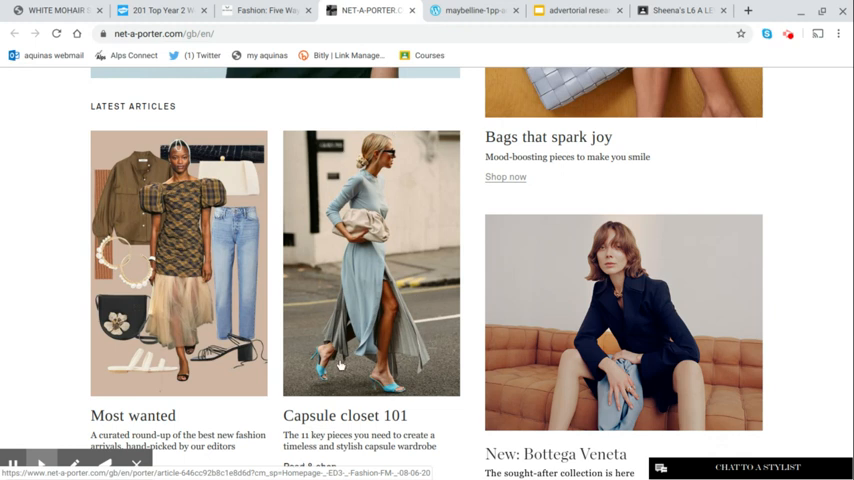
{"action": "scroll", "scroll_direction": "up", "scroll_amount": 3}
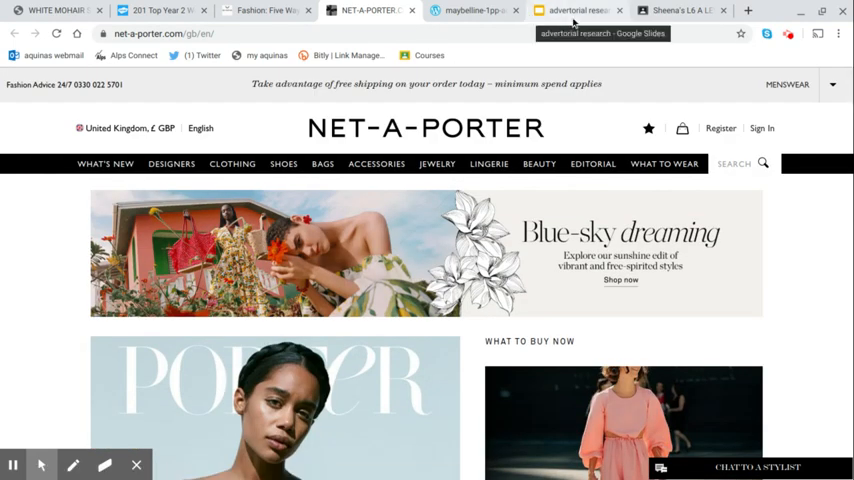
- Return to the advertorial research deck and show the 'Work It with Mango and Stylist' spread slide
{"action": "left_click", "coordinate": [578, 10]}
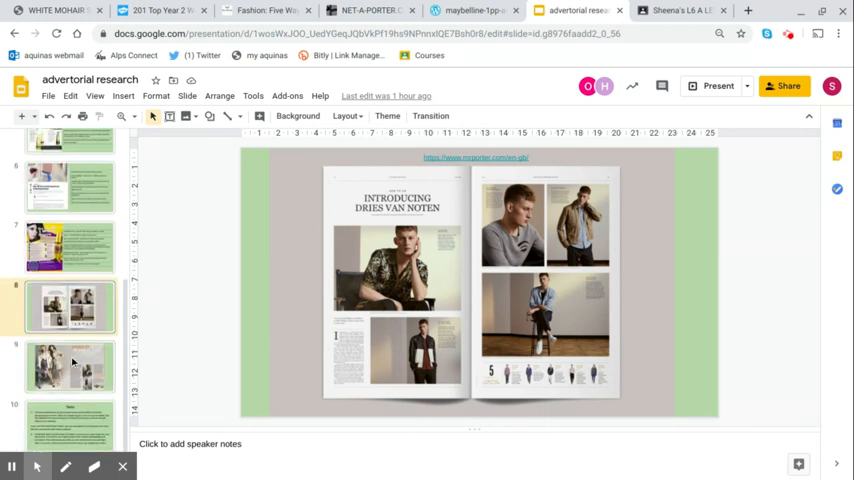
{"action": "left_click", "coordinate": [70, 368]}
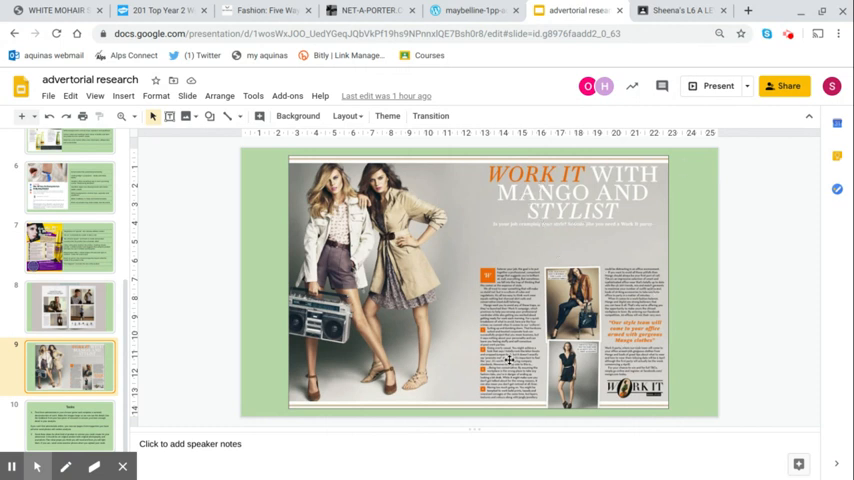
{"action": "mouse_move", "coordinate": [558, 324]}
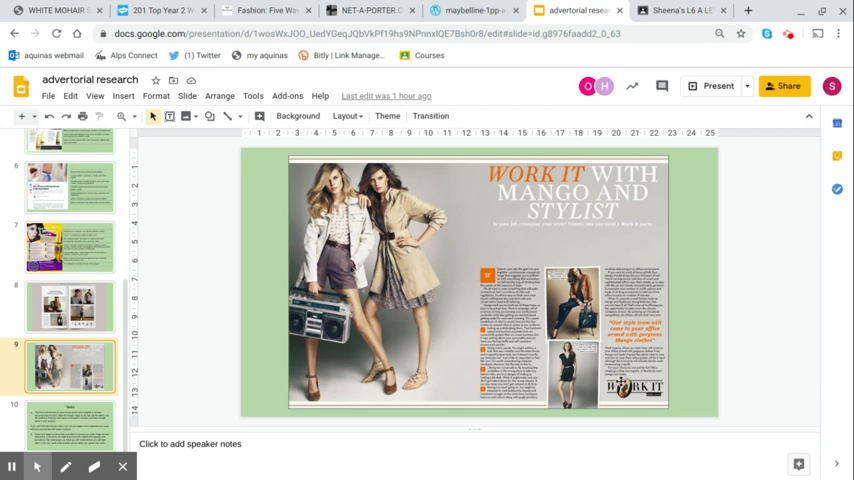
{"action": "mouse_move", "coordinate": [496, 384]}
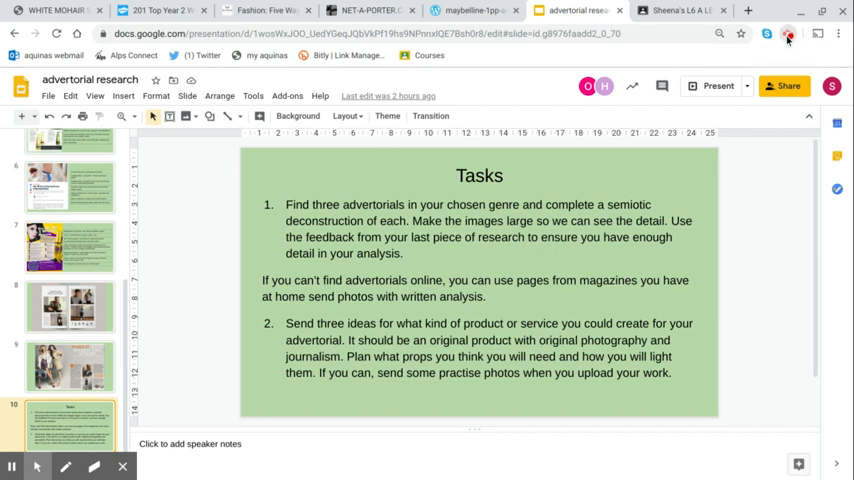
{"action": "left_click", "coordinate": [788, 34]}
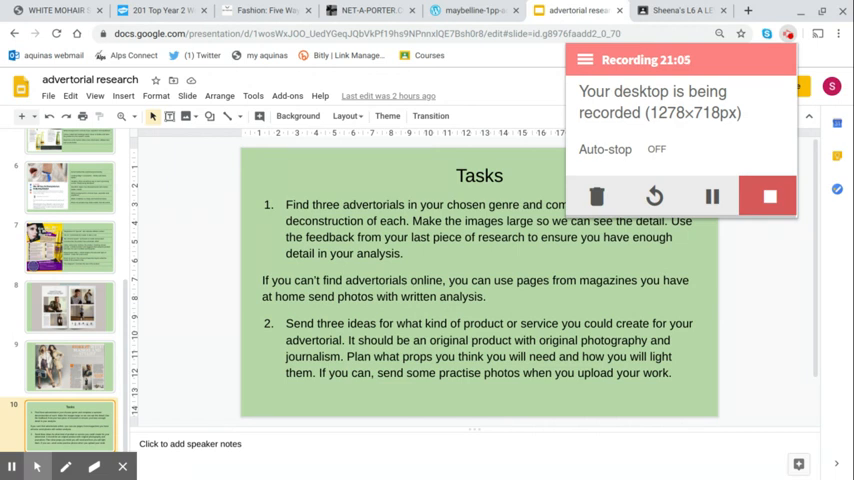
{"action": "mouse_move", "coordinate": [764, 156]}
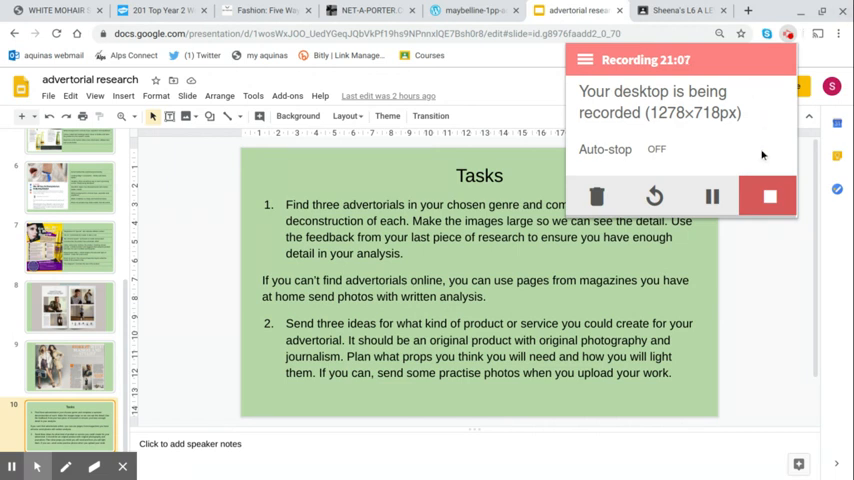